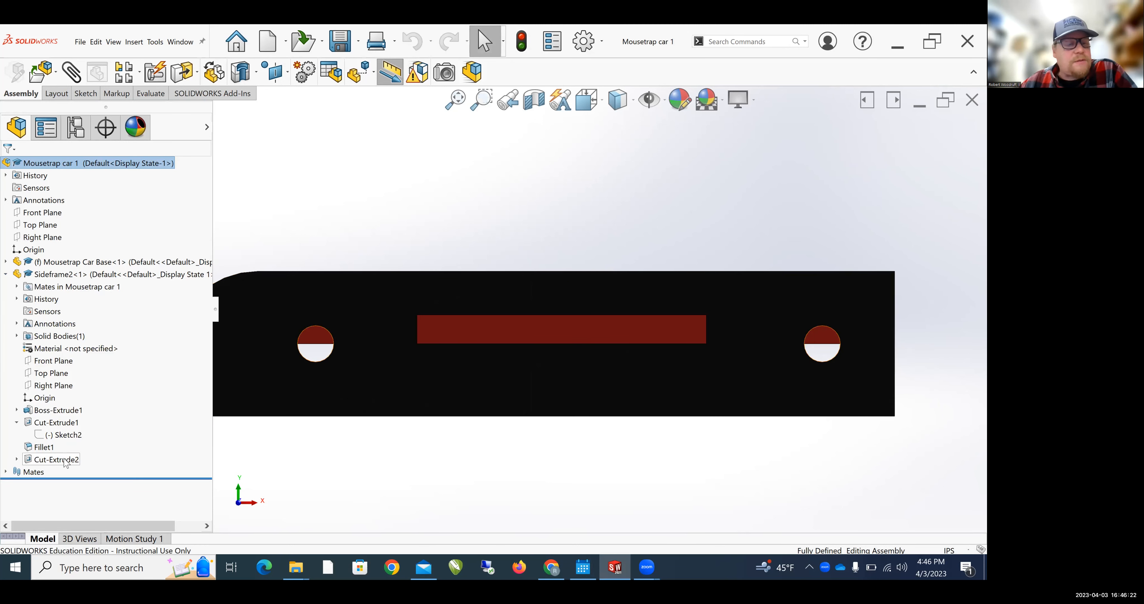
Expand Cut-Extrude2 under Sideframe2 and start editing its Sketch3.
{"action": "left_click", "coordinate": [54, 459]}
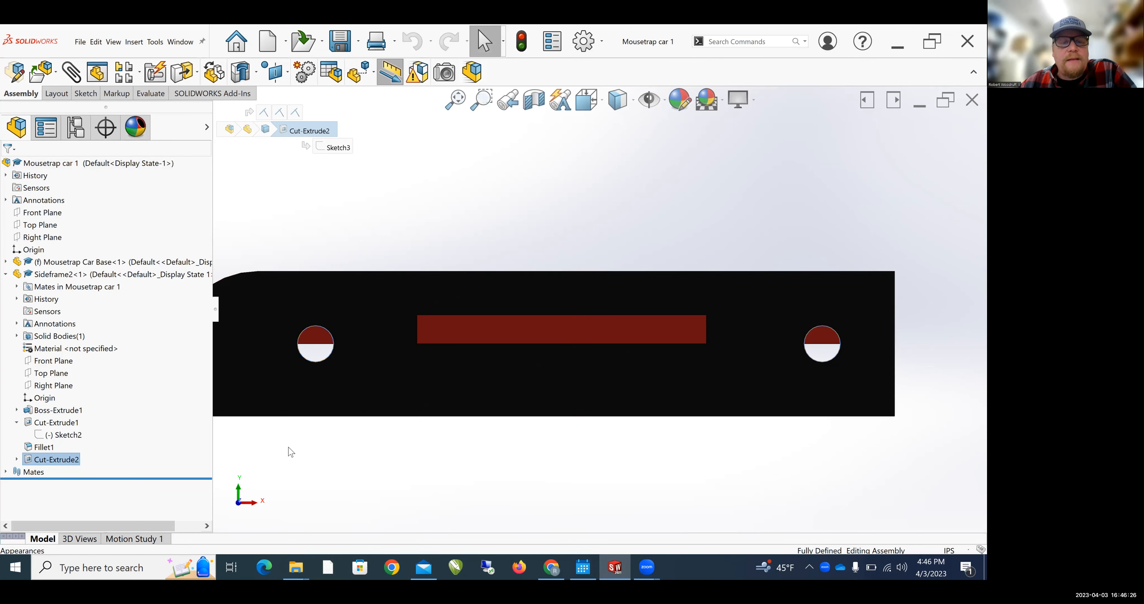
{"action": "mouse_move", "coordinate": [78, 380]}
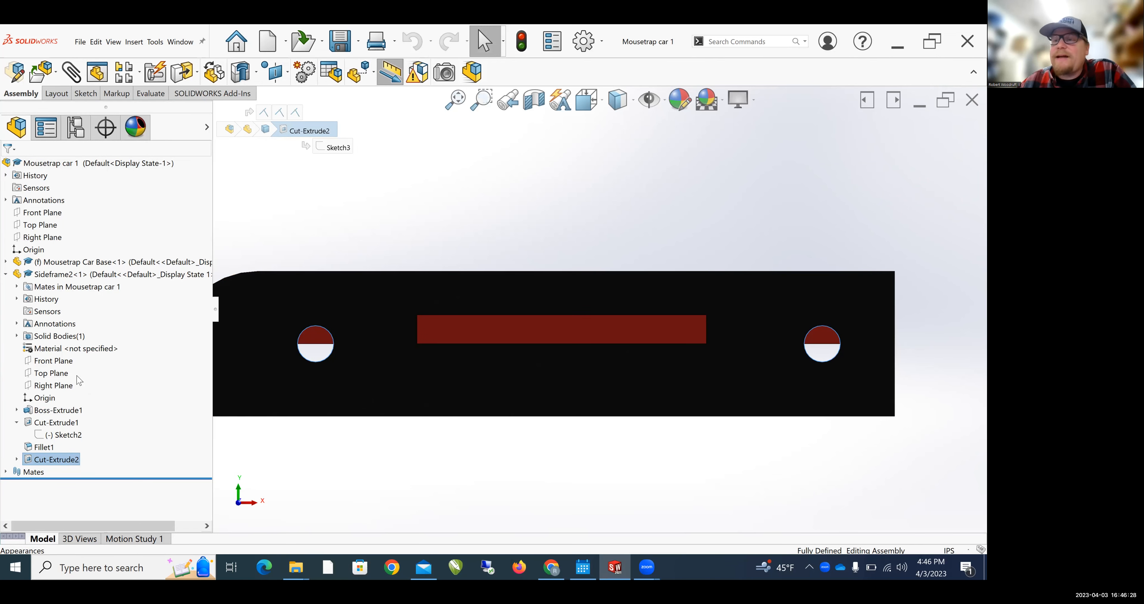
{"action": "left_click", "coordinate": [7, 459]}
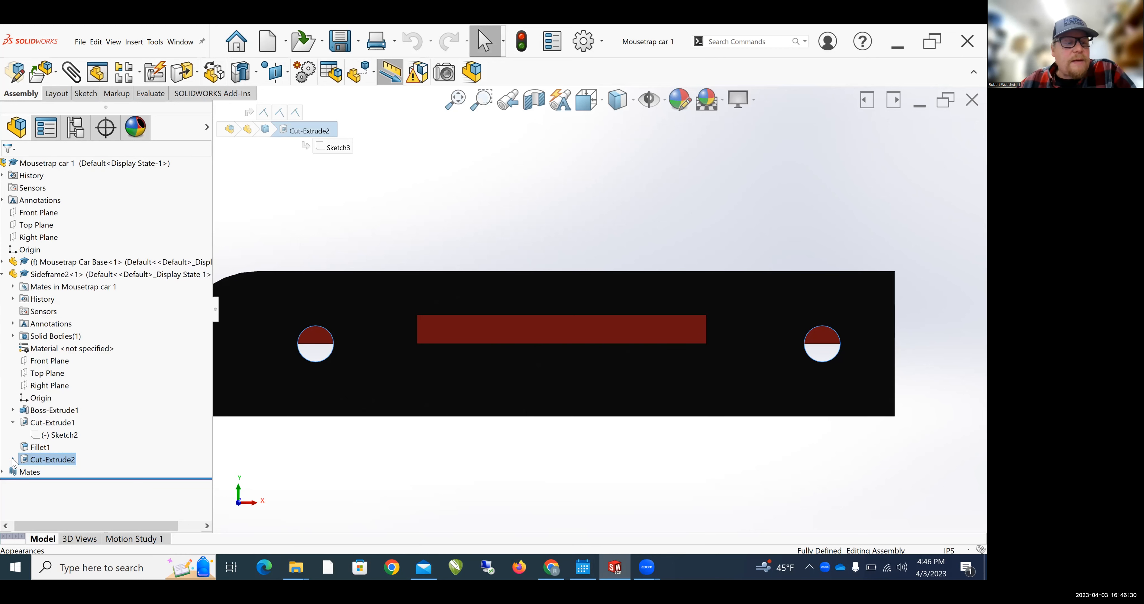
{"action": "left_click", "coordinate": [12, 458]}
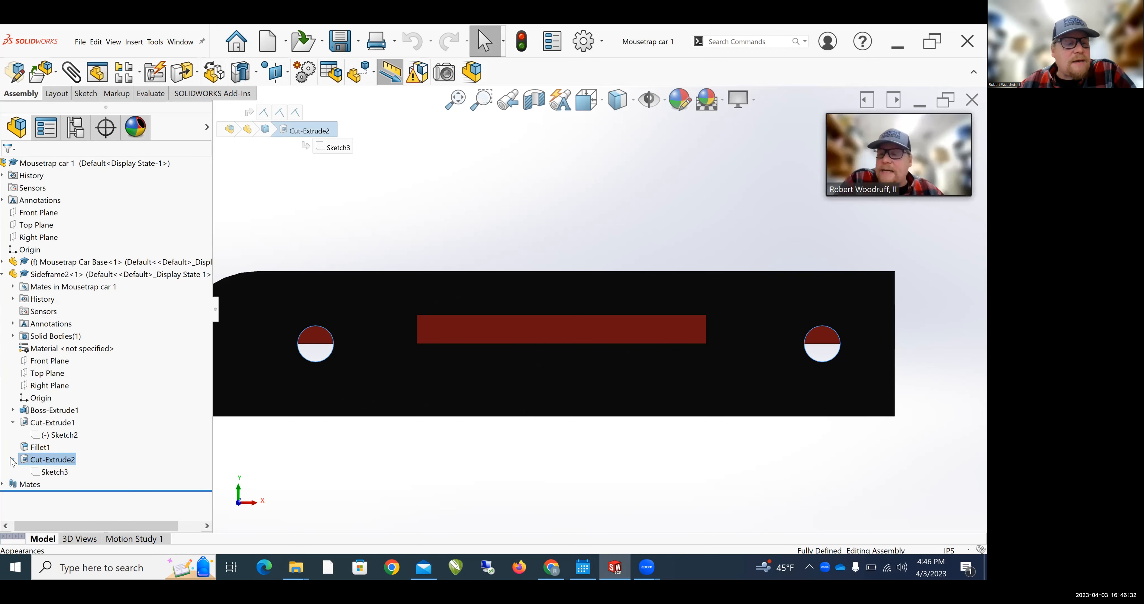
{"action": "left_click", "coordinate": [50, 472]}
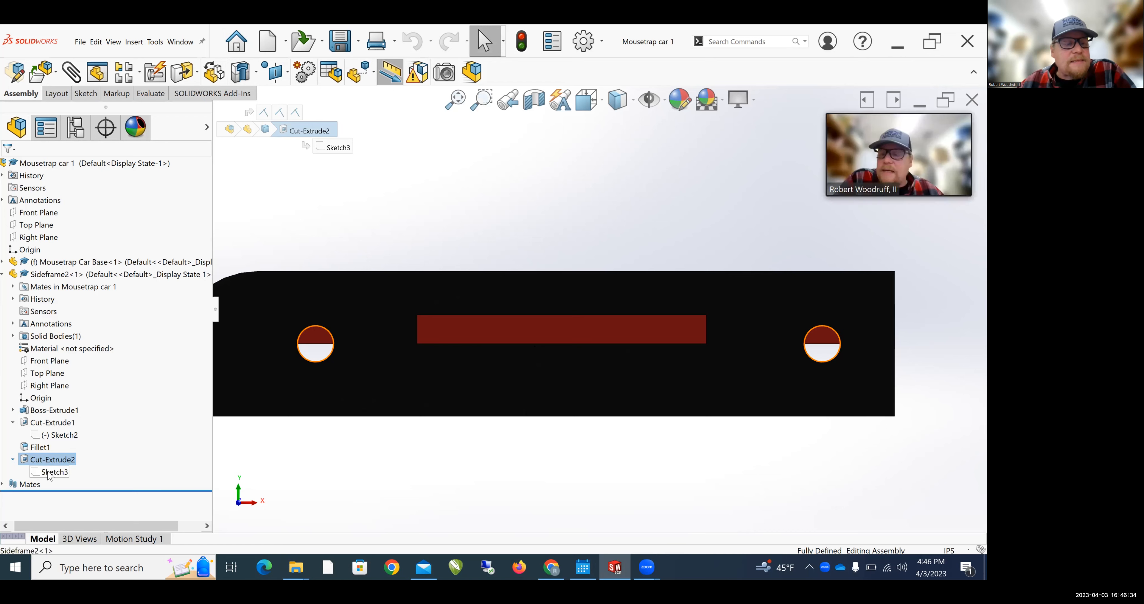
{"action": "left_click", "coordinate": [53, 471]}
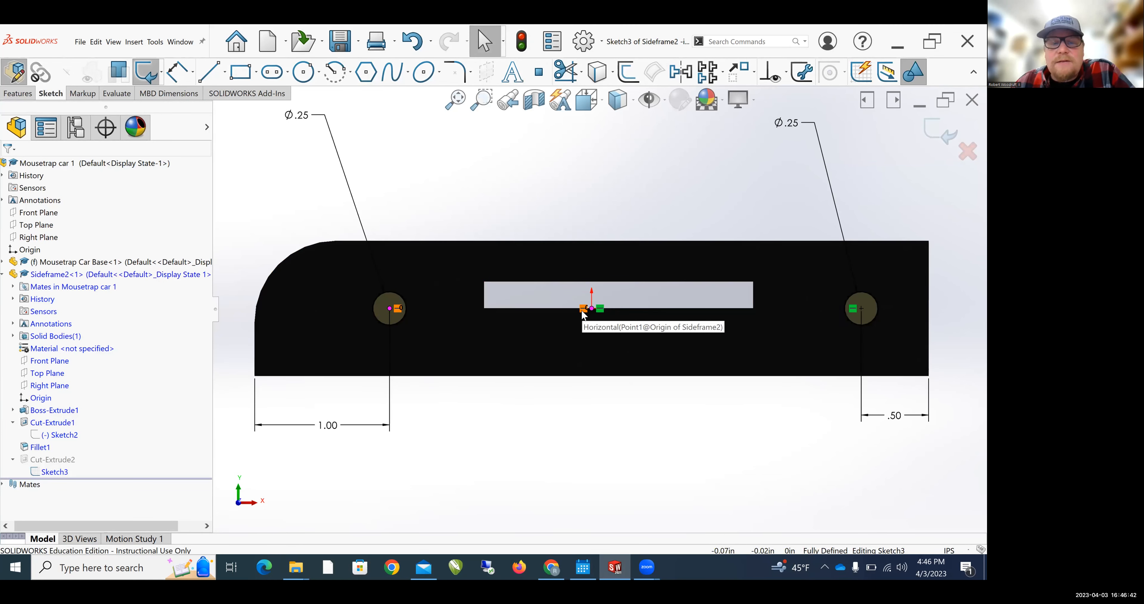
{"action": "mouse_move", "coordinate": [416, 320]}
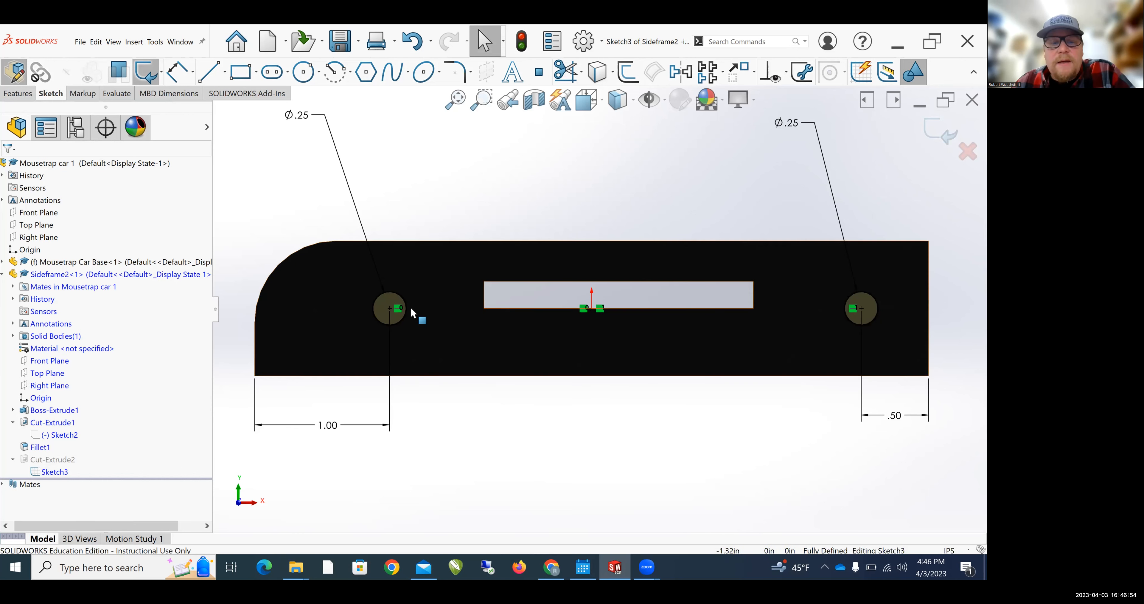
Delete the Horizontal relation tying the hole centres to the origin and select the left centre.
{"action": "left_click", "coordinate": [389, 308]}
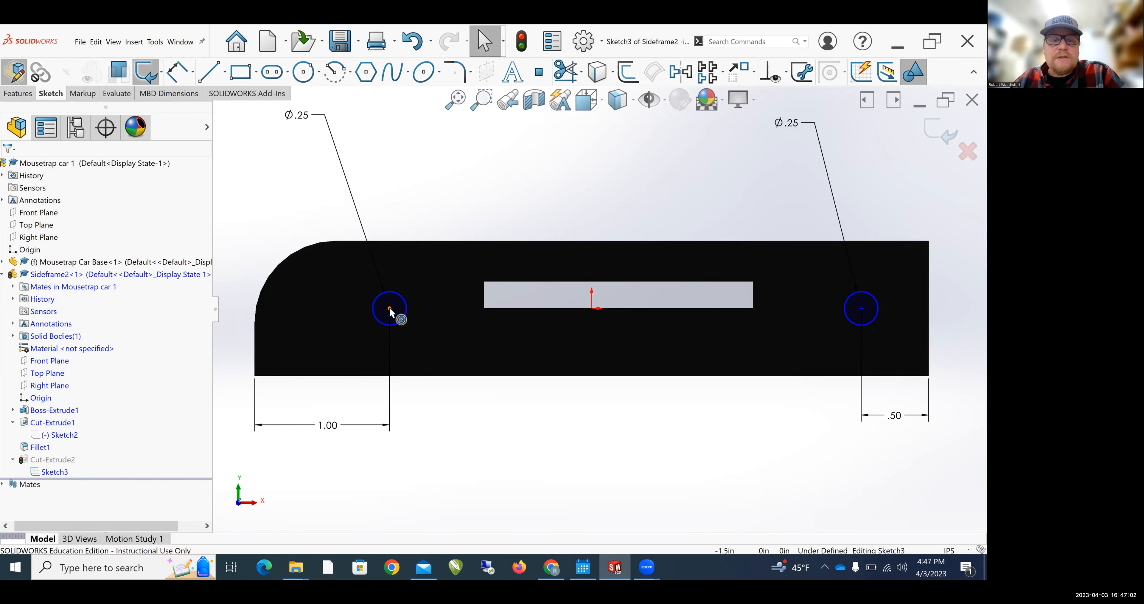
{"action": "left_click", "coordinate": [389, 313]}
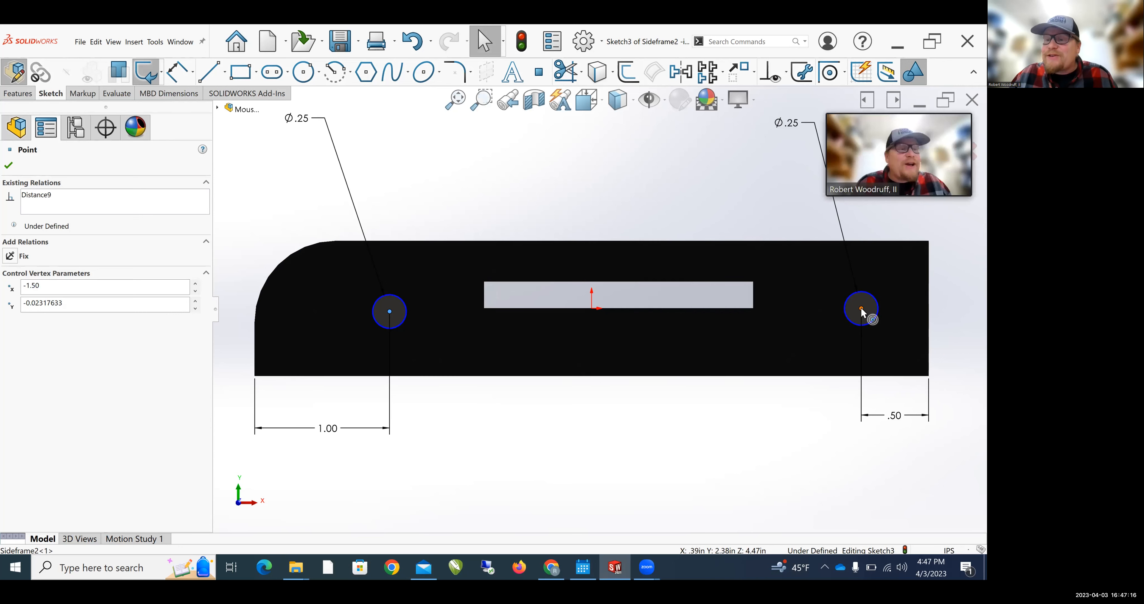
Add a Horizontal relation between both hole centres and drag the holes lower on the frame.
{"action": "left_click", "coordinate": [861, 310]}
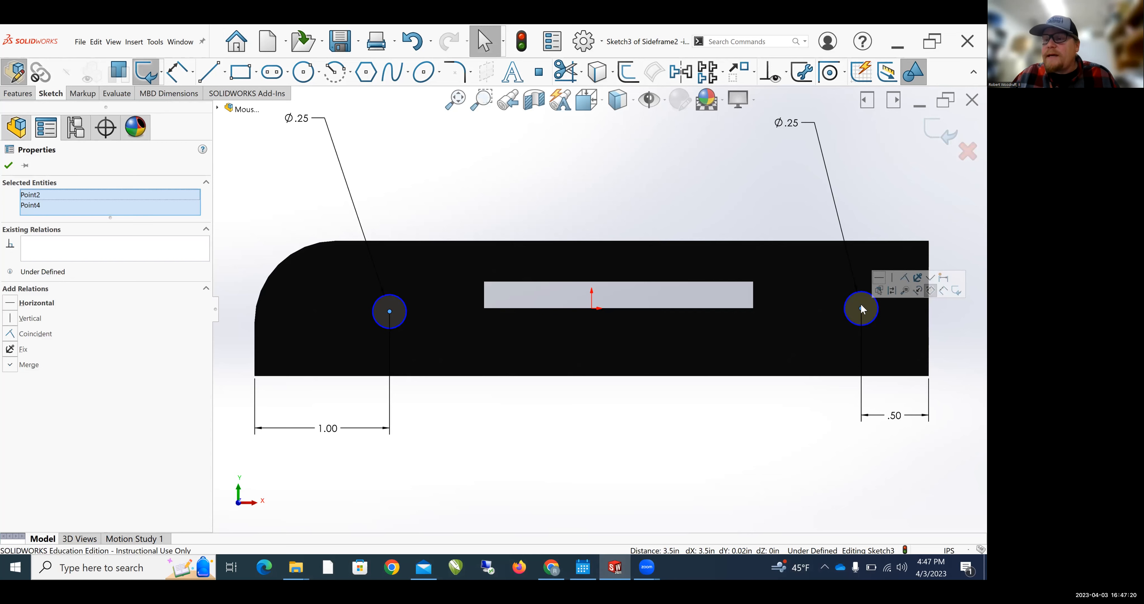
{"action": "left_click", "coordinate": [36, 302]}
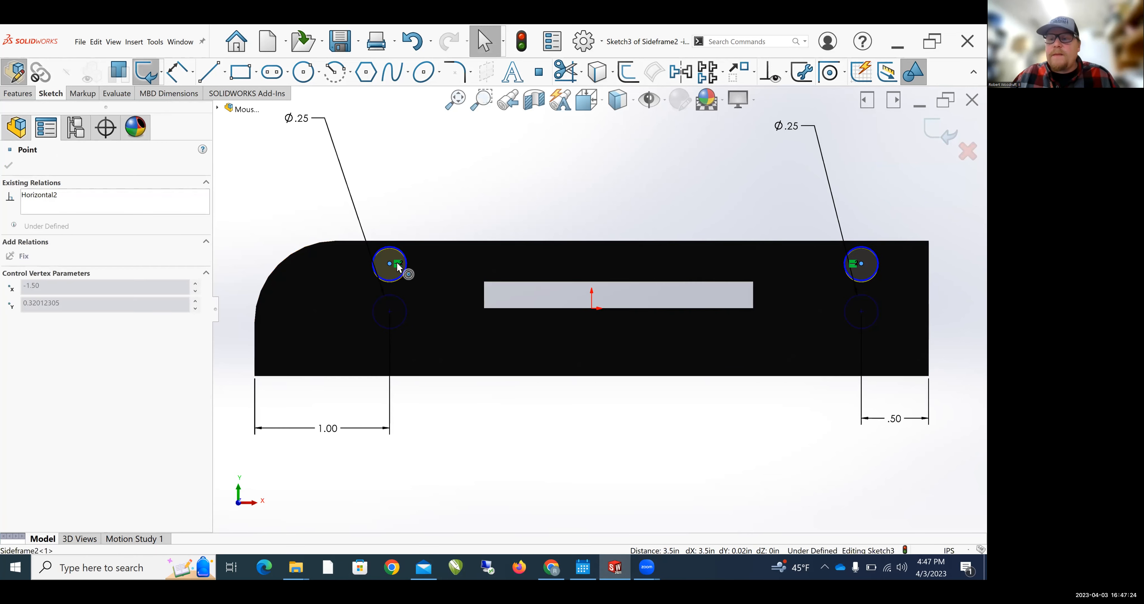
{"action": "left_click_drag", "start_coordinate": [389, 264], "coordinate": [389, 292]}
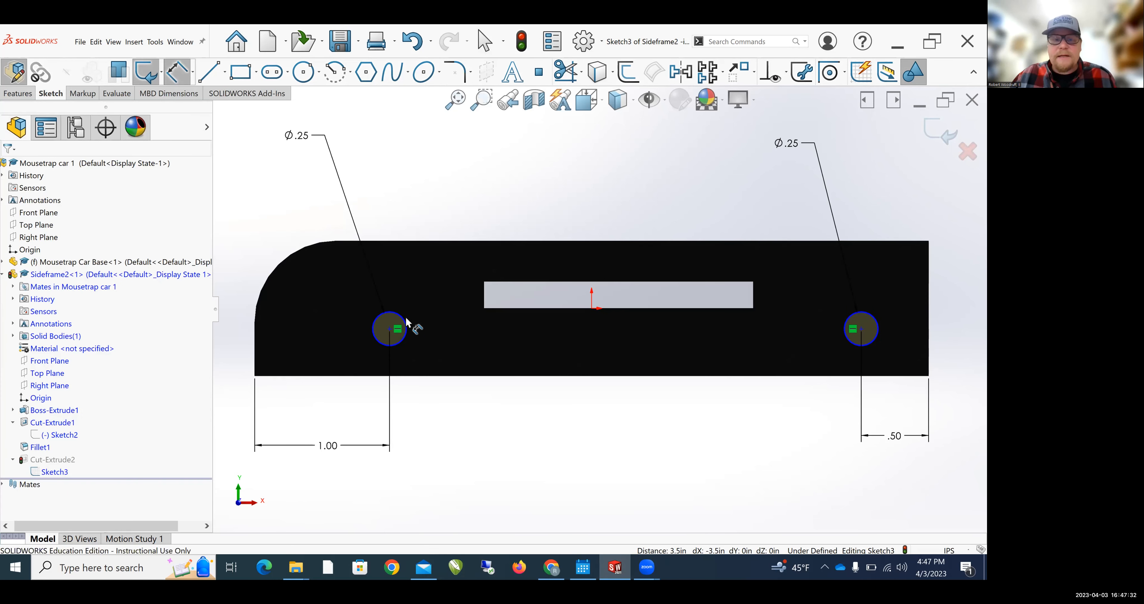
Add a Smart Dimension from the left hole centre to the bottom edge, accepting its value.
{"action": "left_click", "coordinate": [389, 328]}
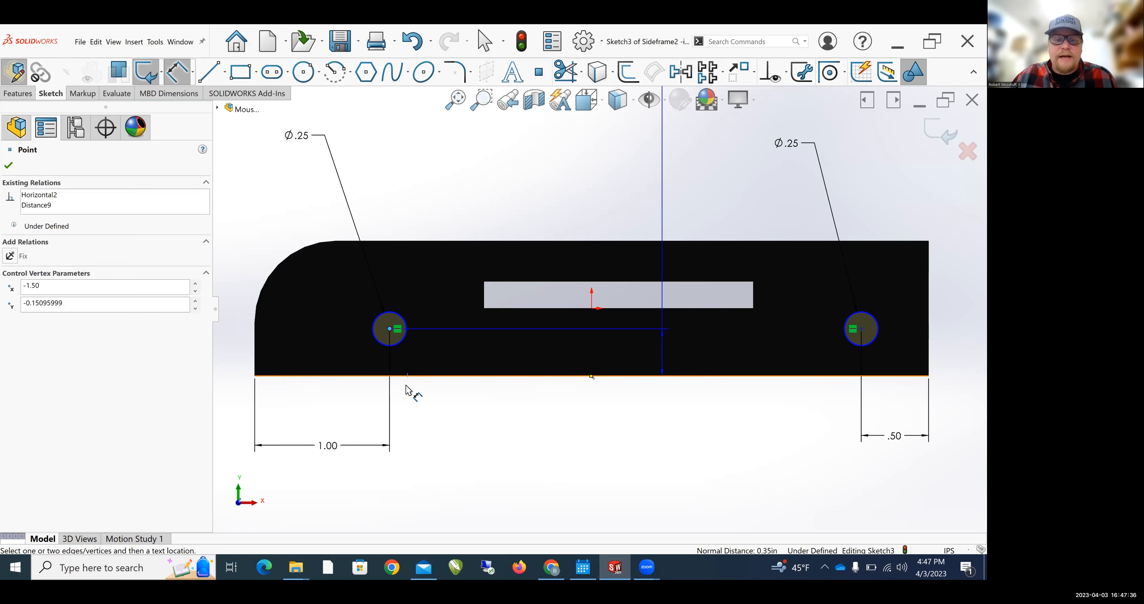
{"action": "left_click", "coordinate": [391, 376]}
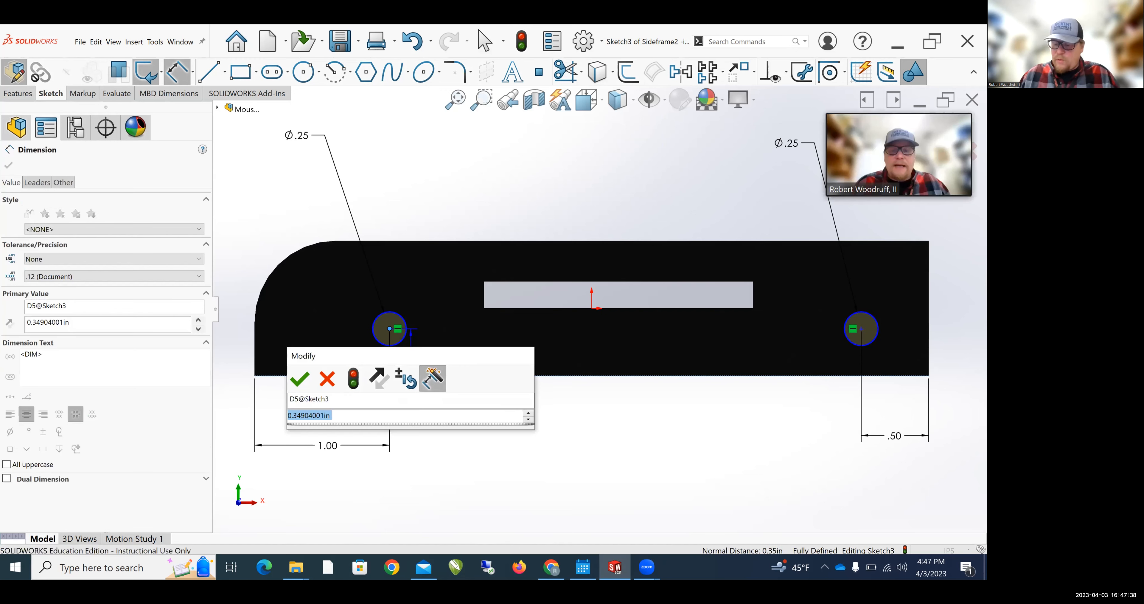
{"action": "left_click", "coordinate": [299, 379]}
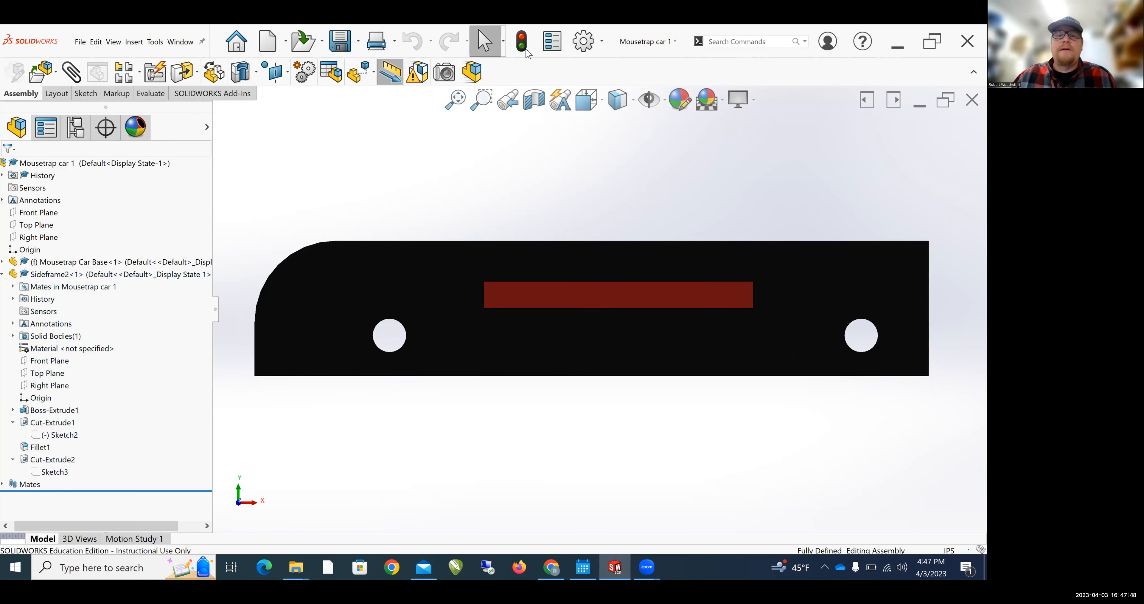
Save the assembly and confirm saving the modified side frame part with it.
{"action": "left_click", "coordinate": [334, 41]}
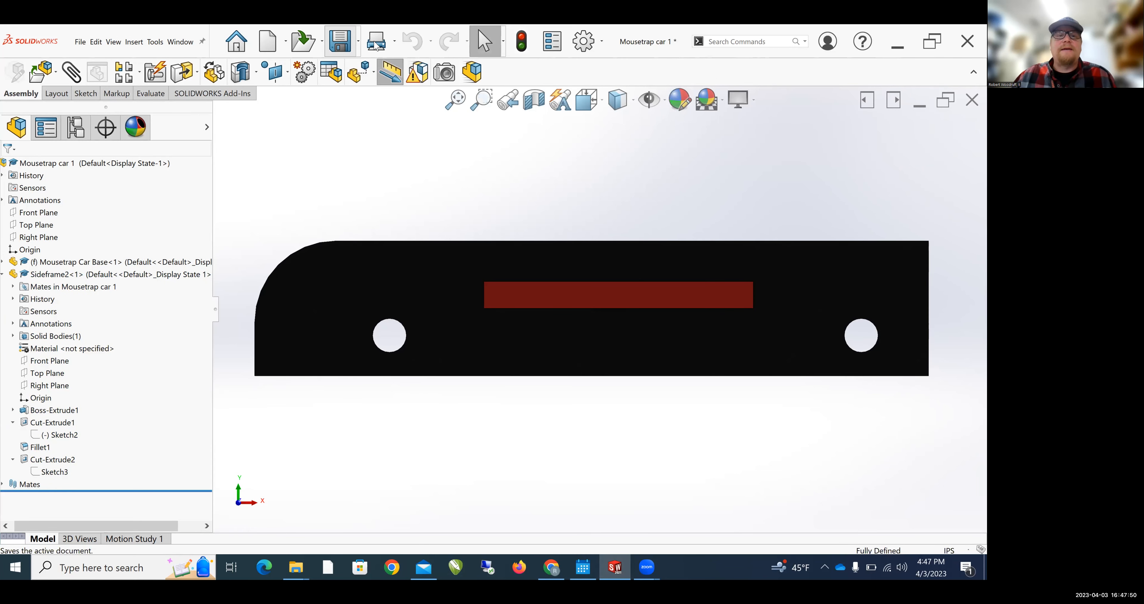
{"action": "left_click", "coordinate": [335, 41]}
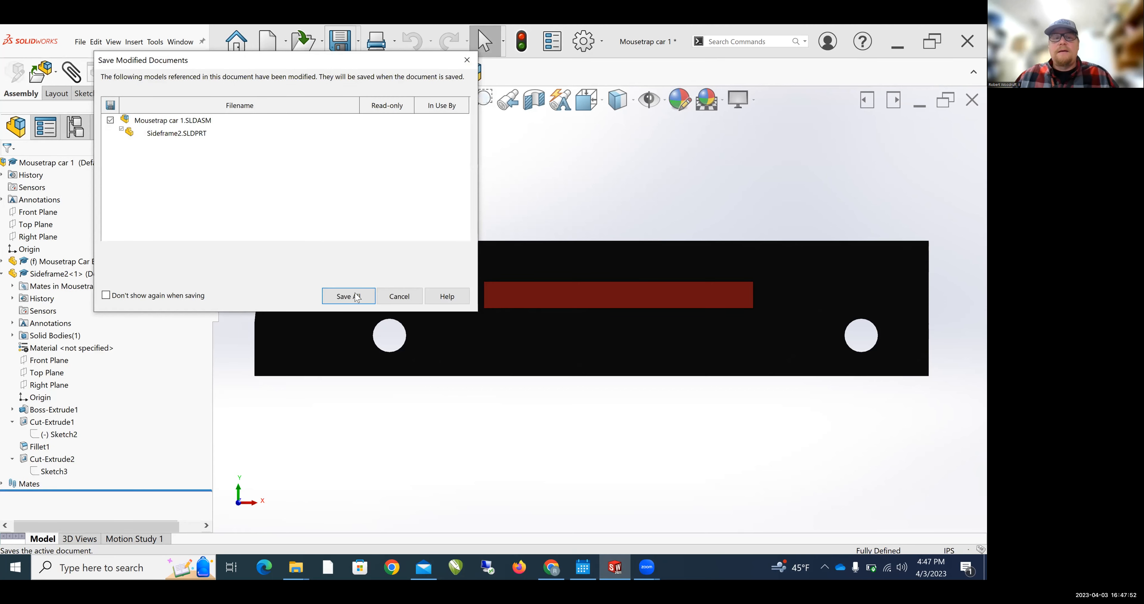
{"action": "left_click", "coordinate": [348, 296]}
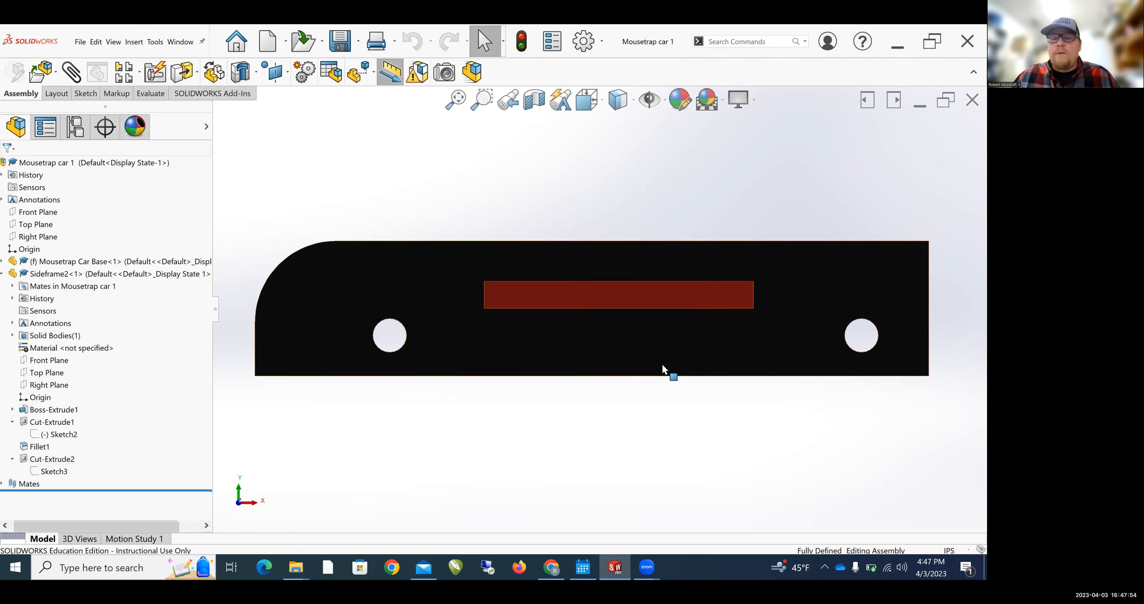